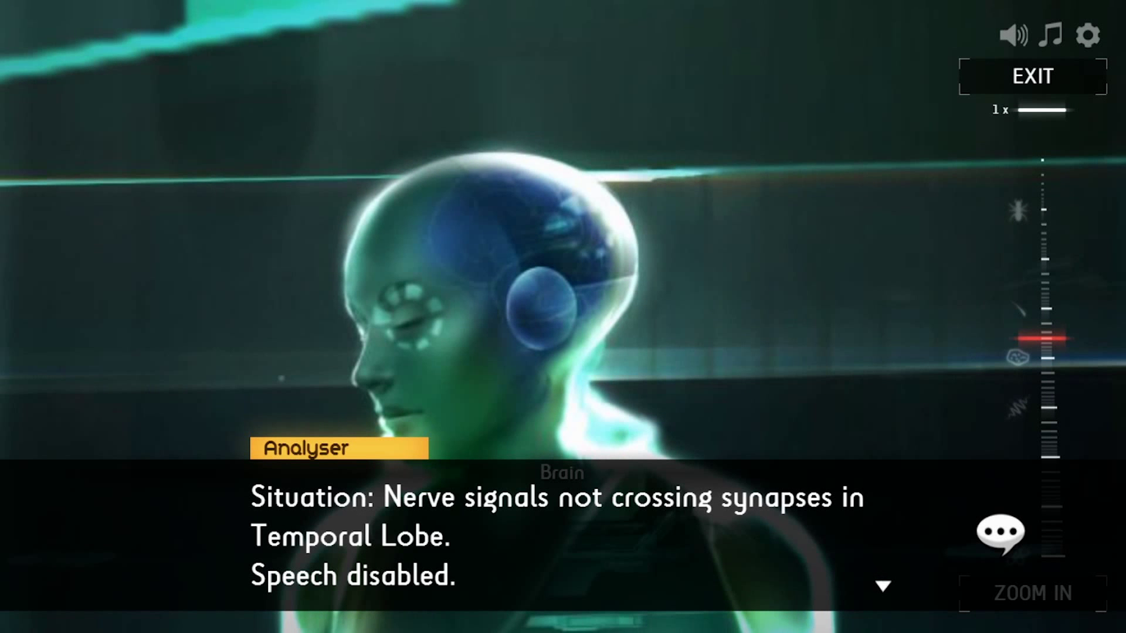
Advance past the Analyser briefing on blocked temporal-lobe synapses and begin zooming into the brain
{"action": "left_click", "coordinate": [884, 586]}
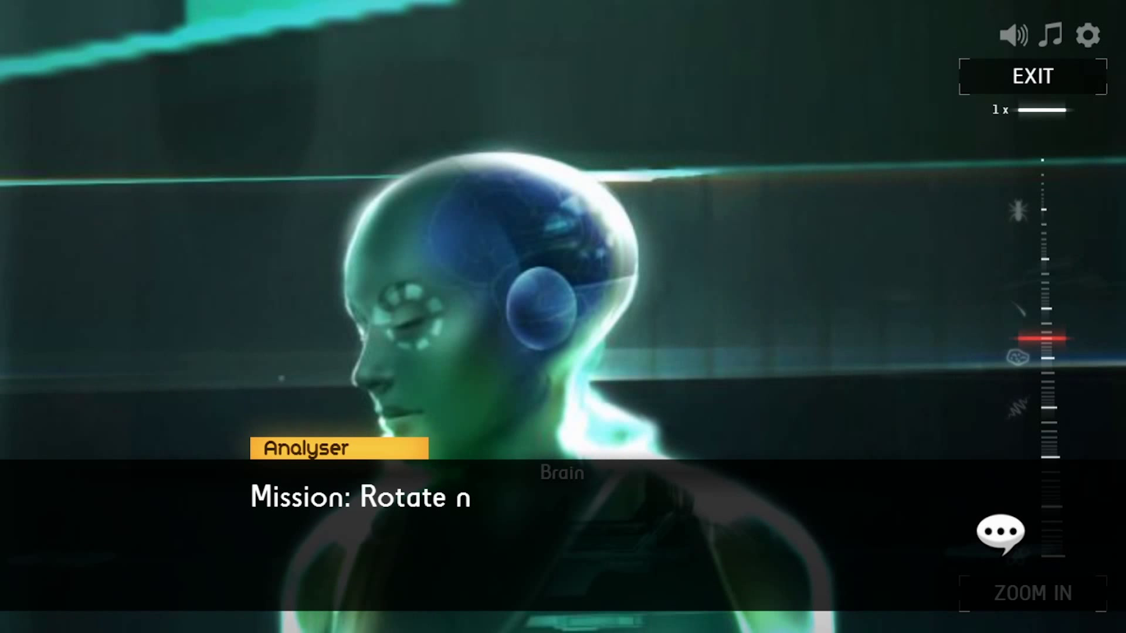
{"action": "left_click", "coordinate": [1031, 593]}
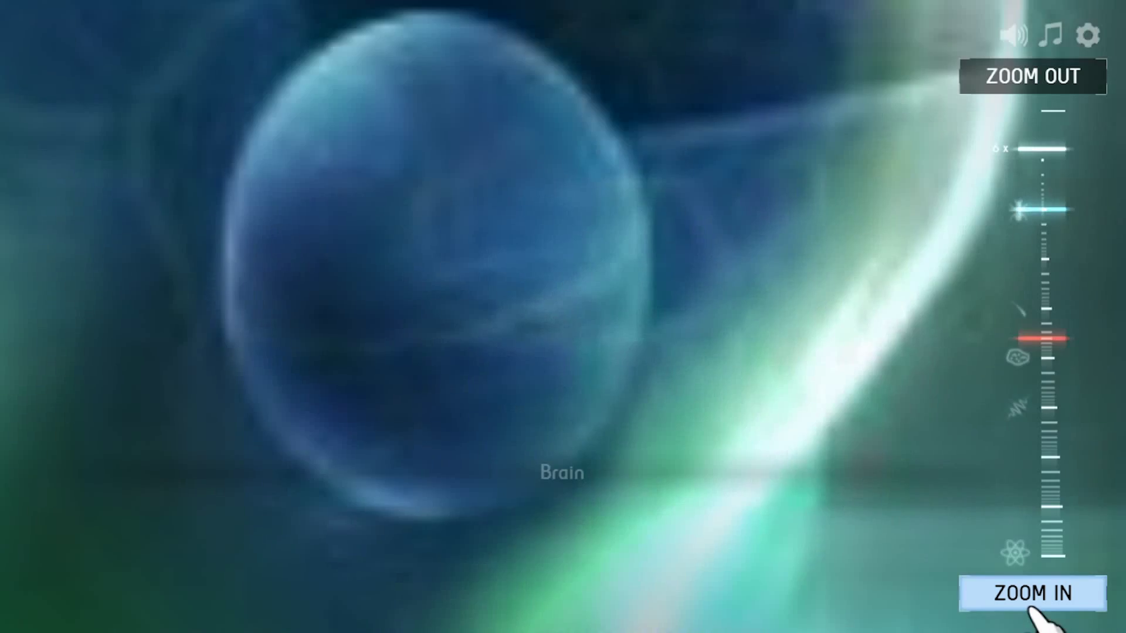
Zoom from brain tissue into the neuronal network at 400x and reach the synapse puzzle
{"action": "left_click", "coordinate": [1032, 593]}
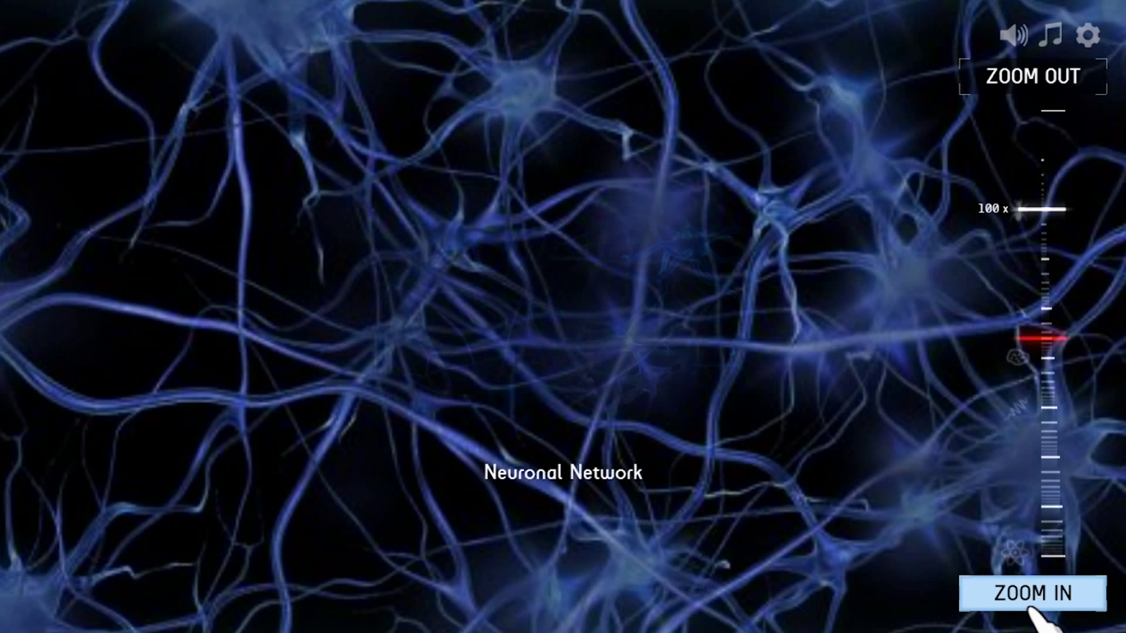
{"action": "left_click", "coordinate": [1032, 593]}
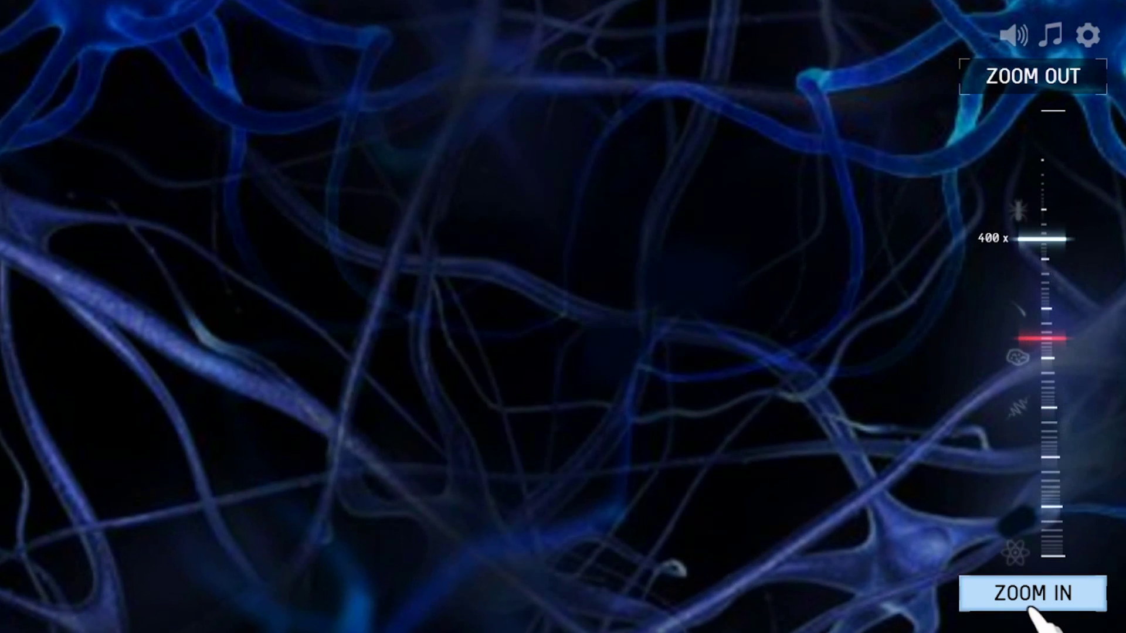
{"action": "left_click", "coordinate": [1031, 593]}
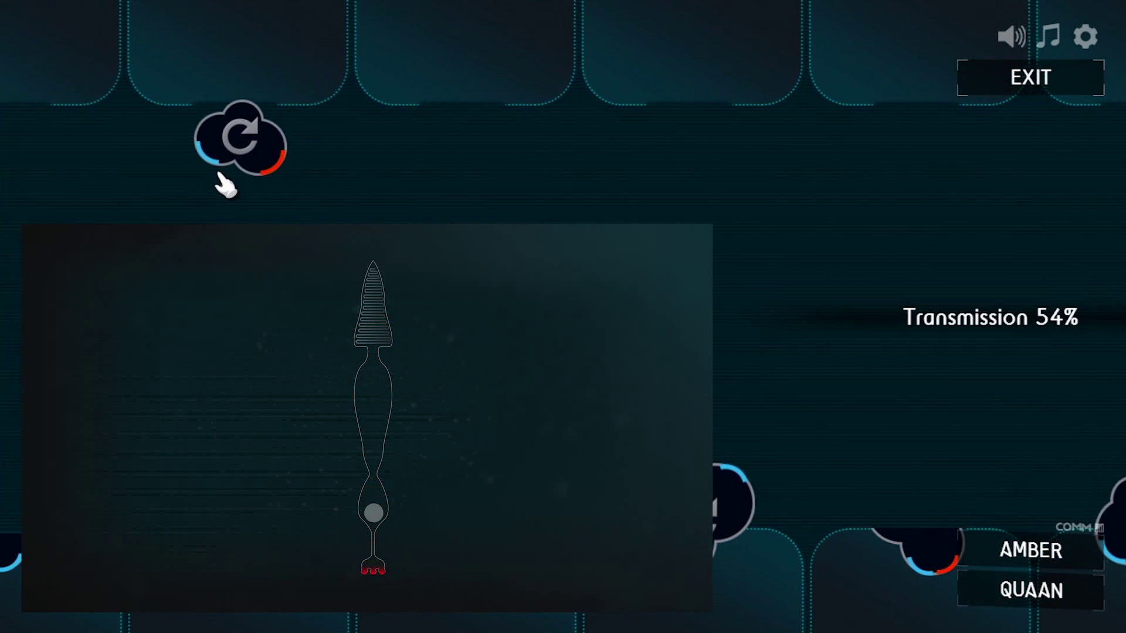
Rotate a neurotransmitter molecule to fit its receptors, lifting transmission from 54% to 60%
{"action": "left_click", "coordinate": [239, 142]}
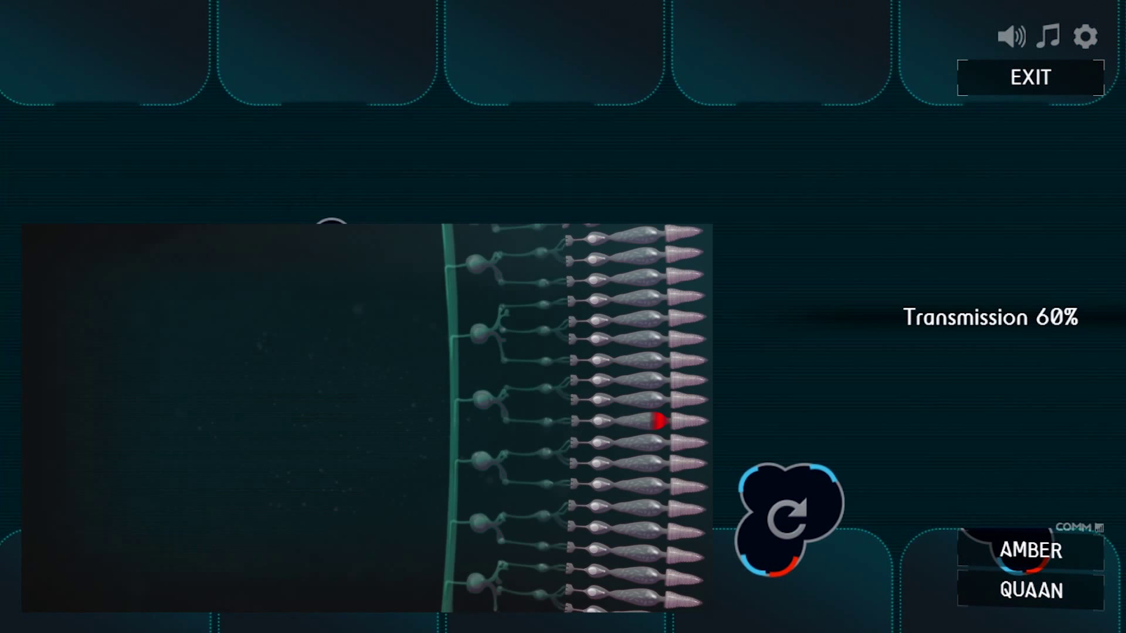